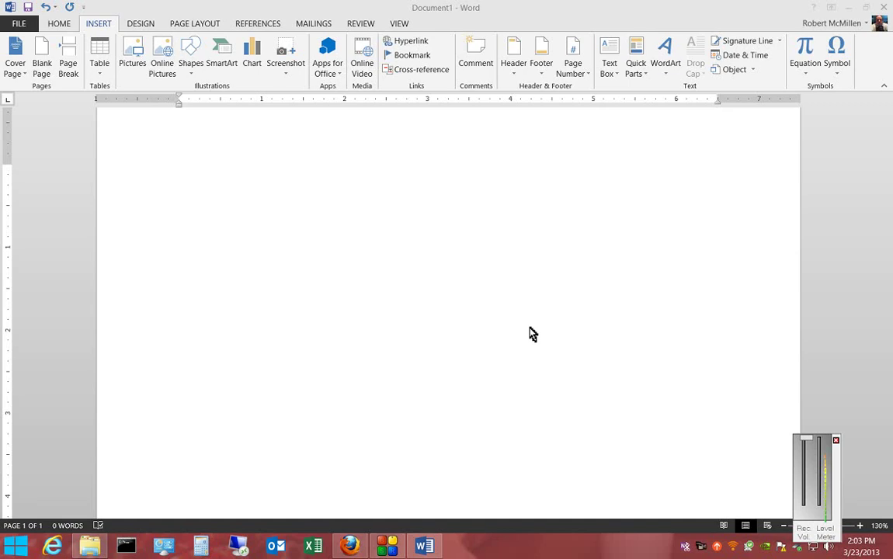
mouse_move(481, 260)
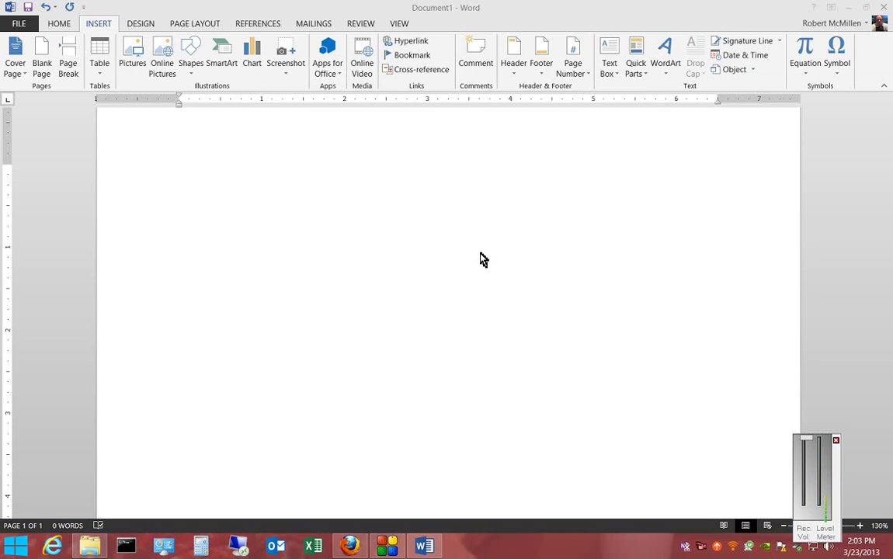
mouse_move(194, 146)
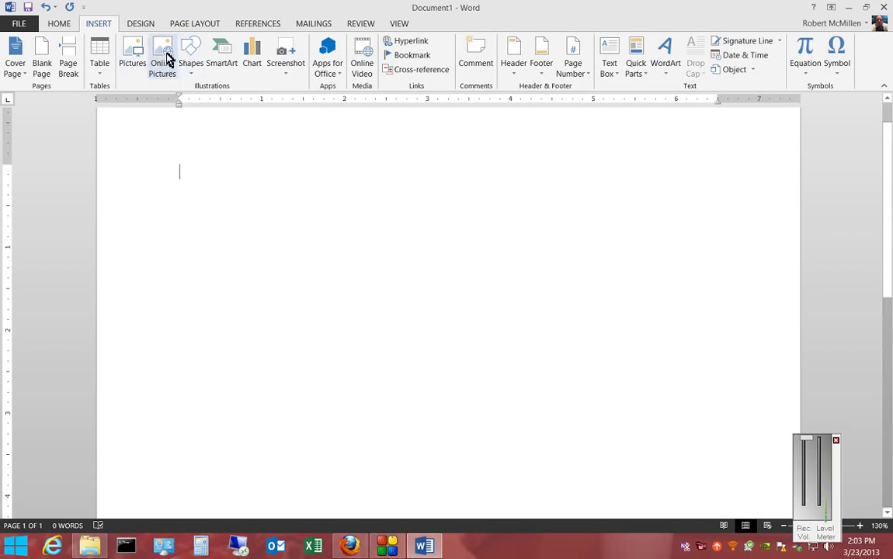
Open Online Pictures and enter 'telephone' in the Office.com Clip Art search
click(161, 54)
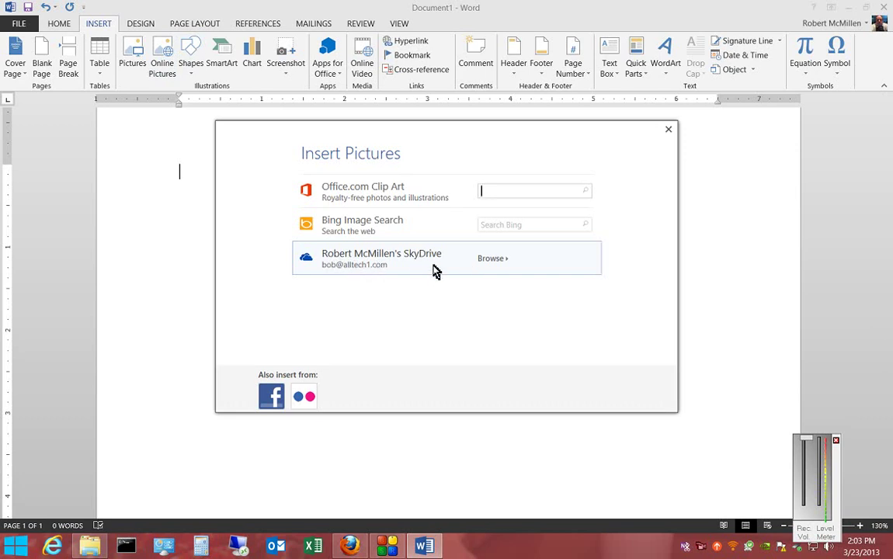
mouse_move(373, 224)
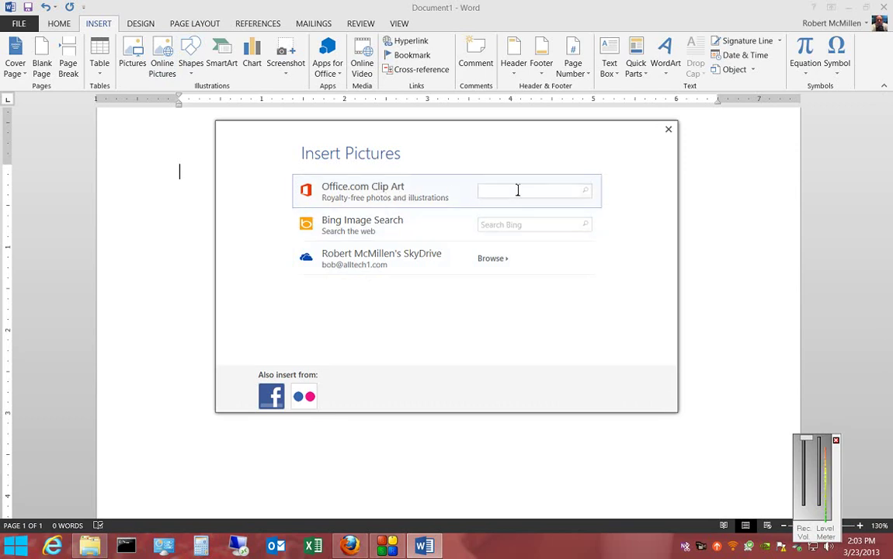
text(telephone)
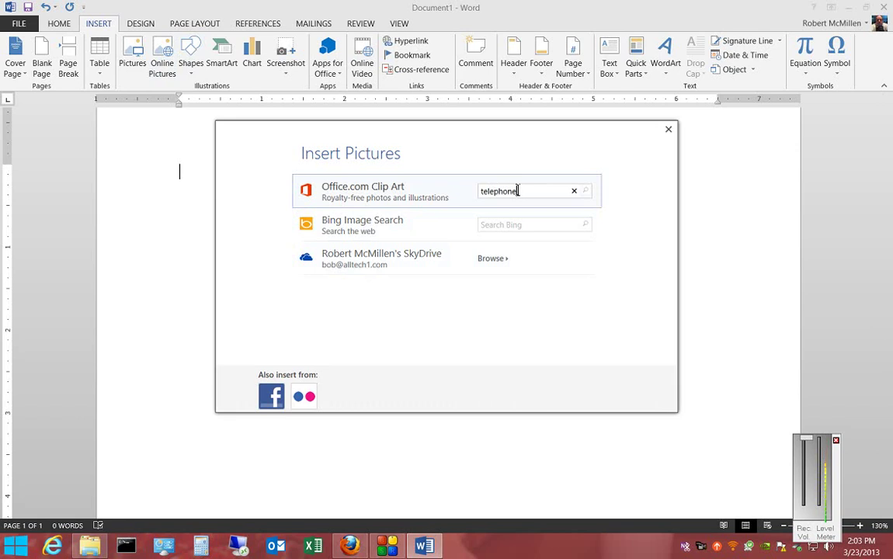
Search for telephone clip art and insert the 'Large telephone receiver symbol' image
click(586, 191)
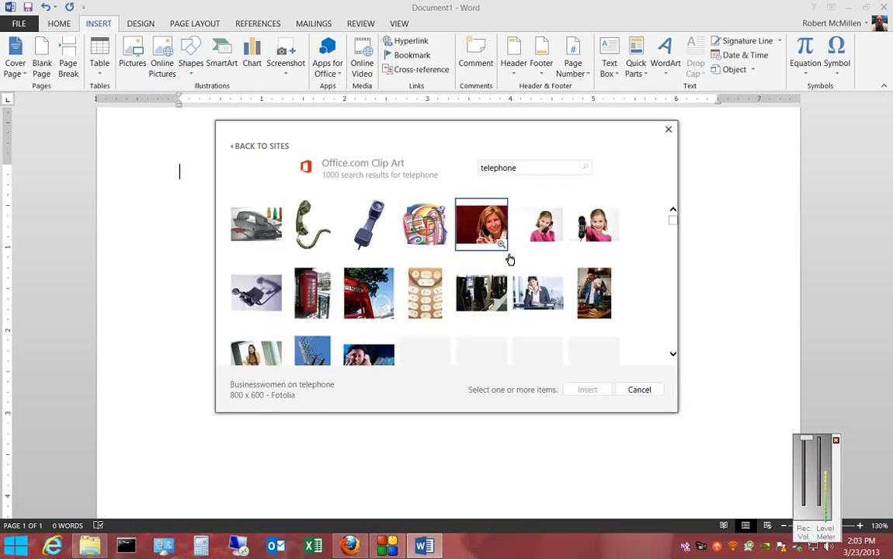
click(256, 225)
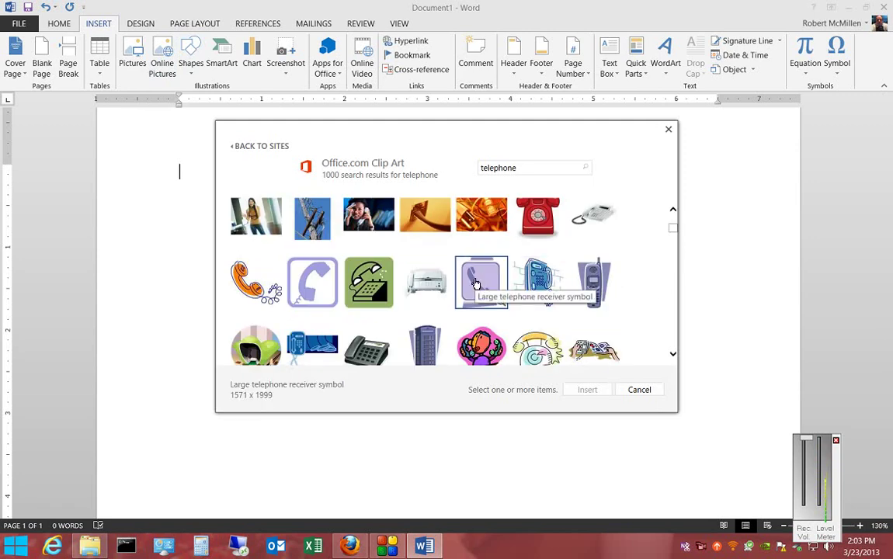
click(587, 389)
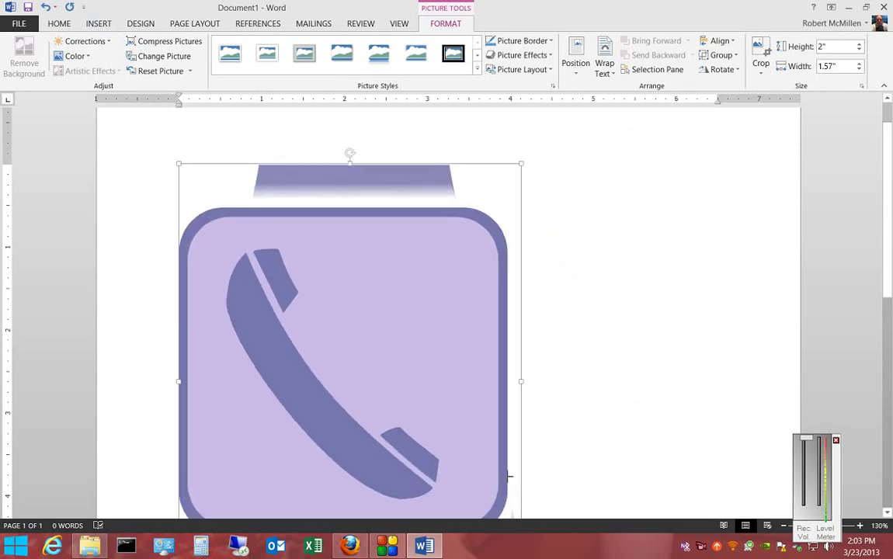
Enlarge the telephone picture to about 2.9 by 2.28 inches
drag(521, 381, 301, 319)
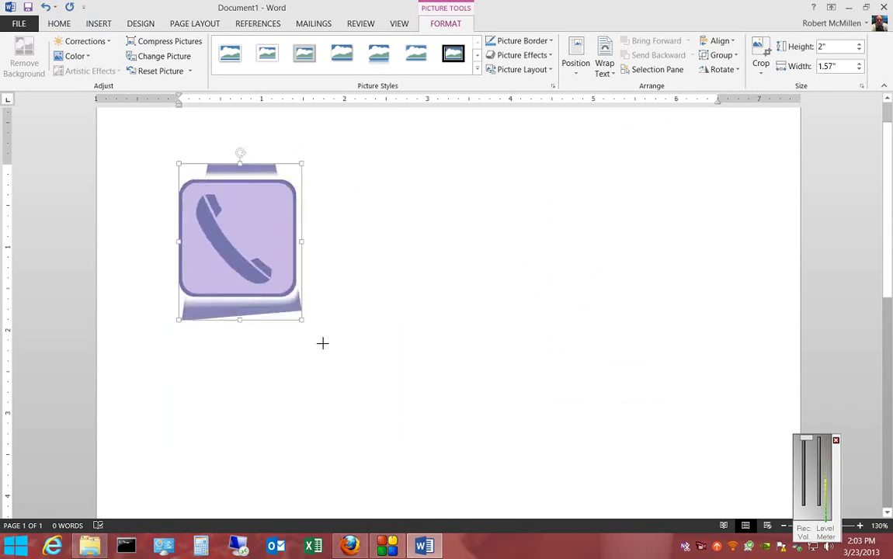
drag(303, 319, 367, 404)
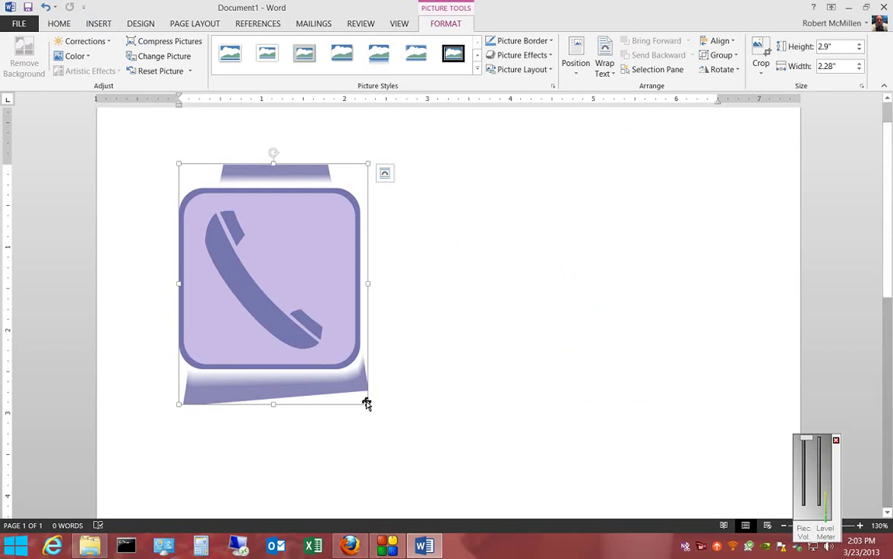
mouse_move(180, 403)
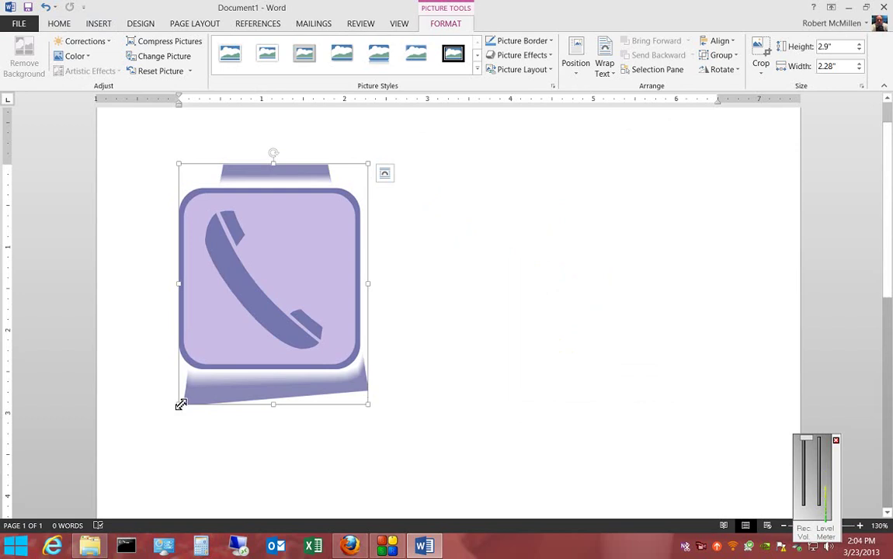
mouse_move(183, 425)
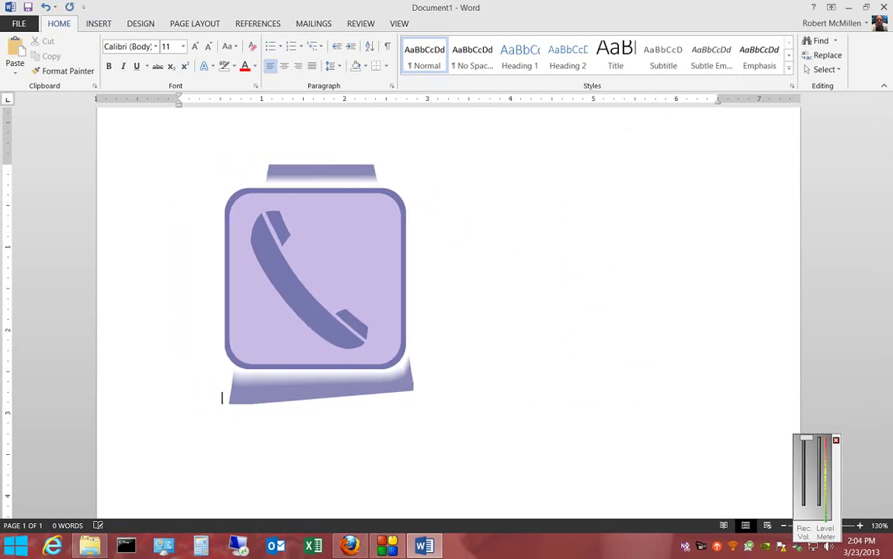
Move the telephone picture toward the page centre and select it
drag(315, 284, 431, 284)
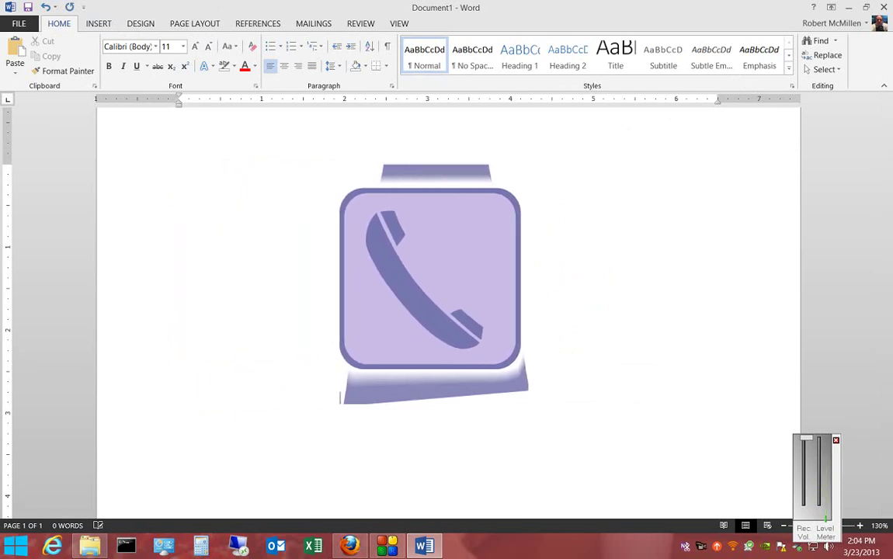
drag(431, 283, 272, 346)
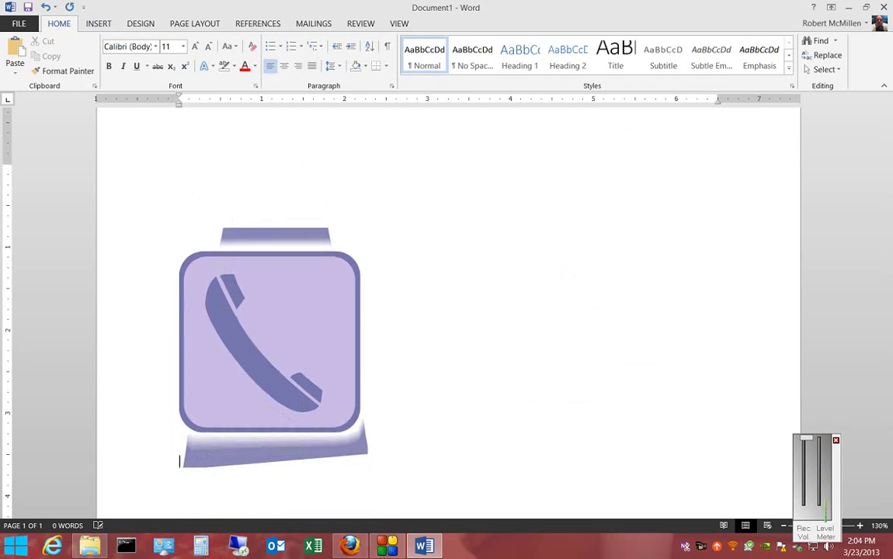
click(269, 345)
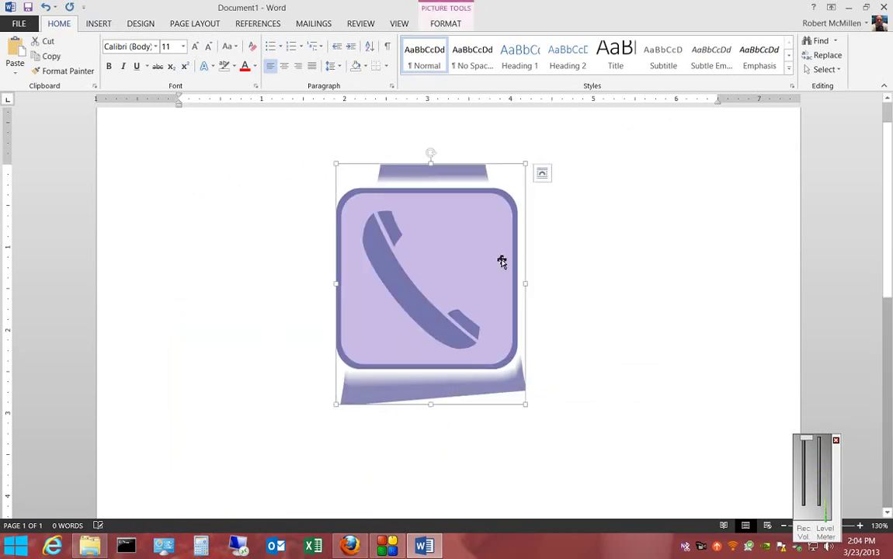
Show the picture's Layout Options with in-line and text-wrapping choices
click(541, 172)
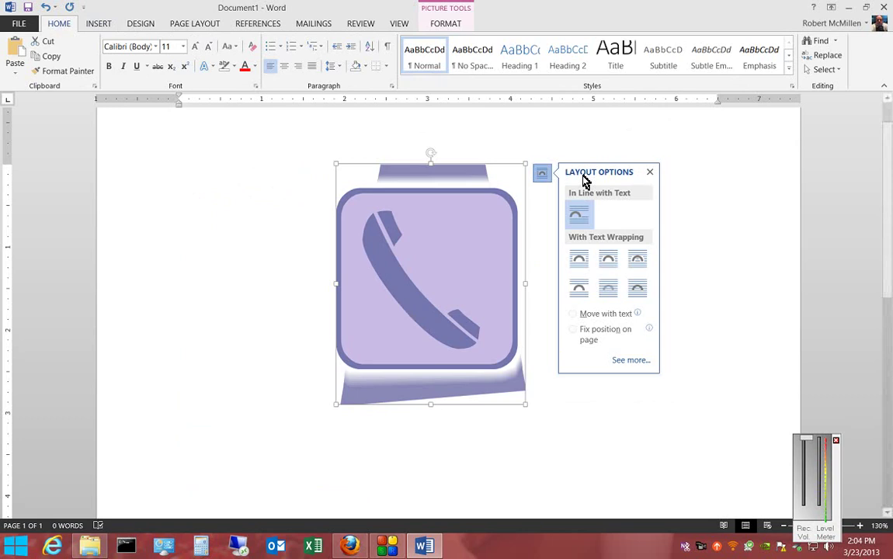
mouse_move(606, 292)
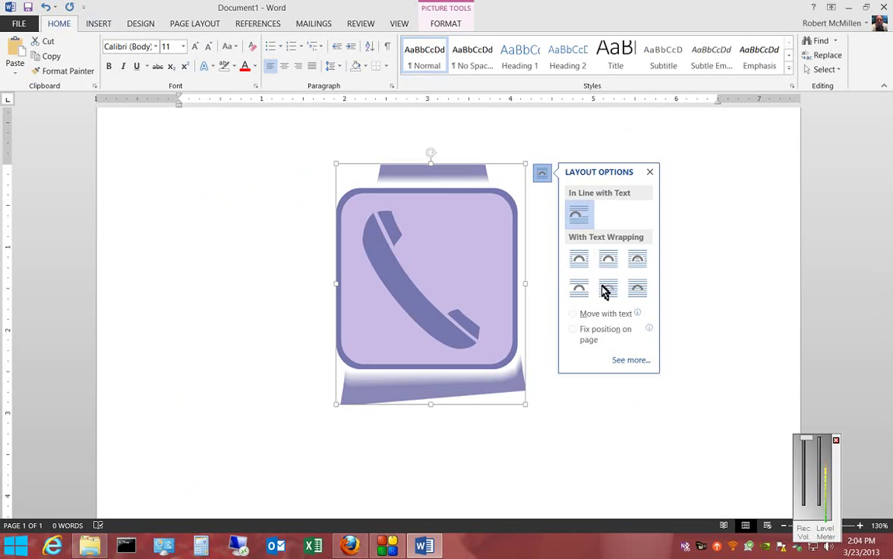
mouse_move(431, 163)
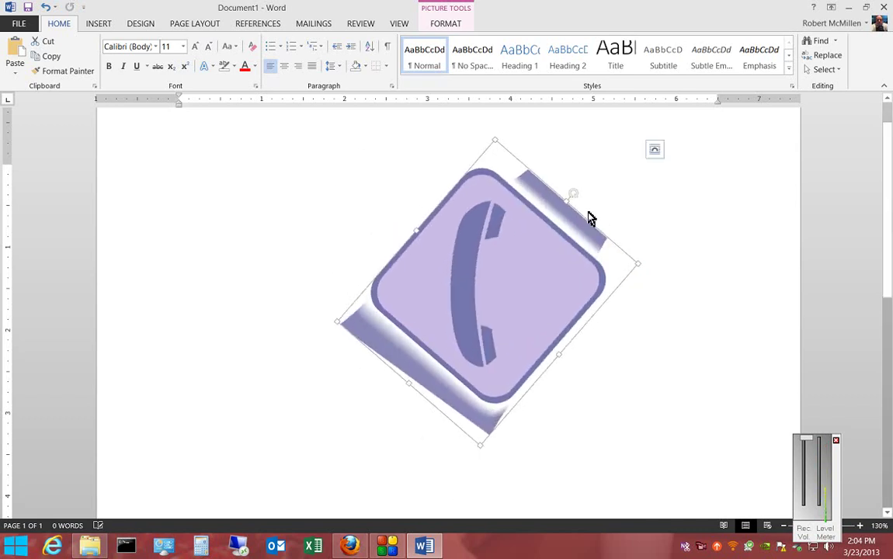
Deselect the telephone picture, now tilted about 45 degrees
click(339, 193)
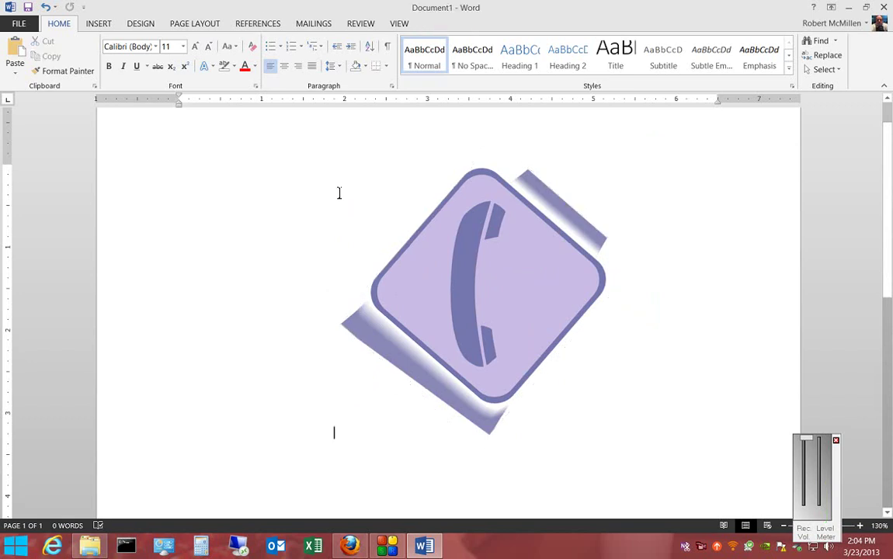
mouse_move(375, 176)
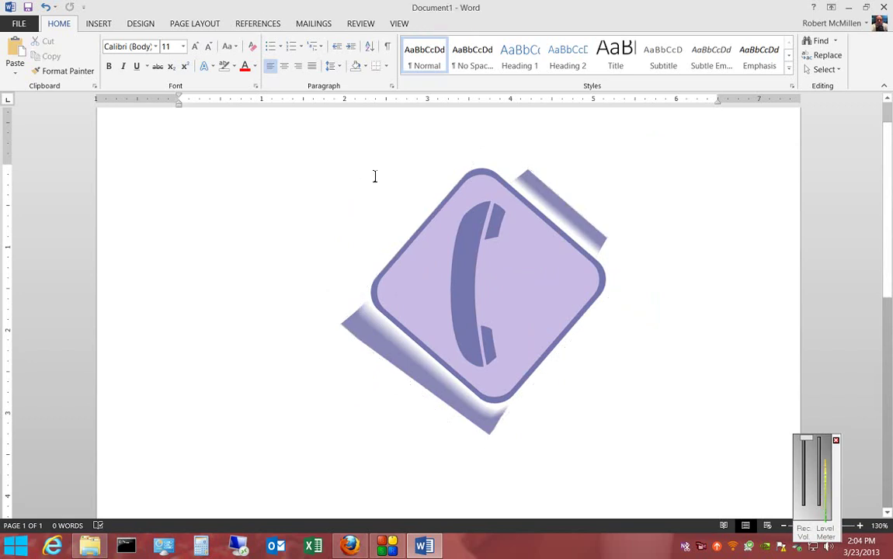